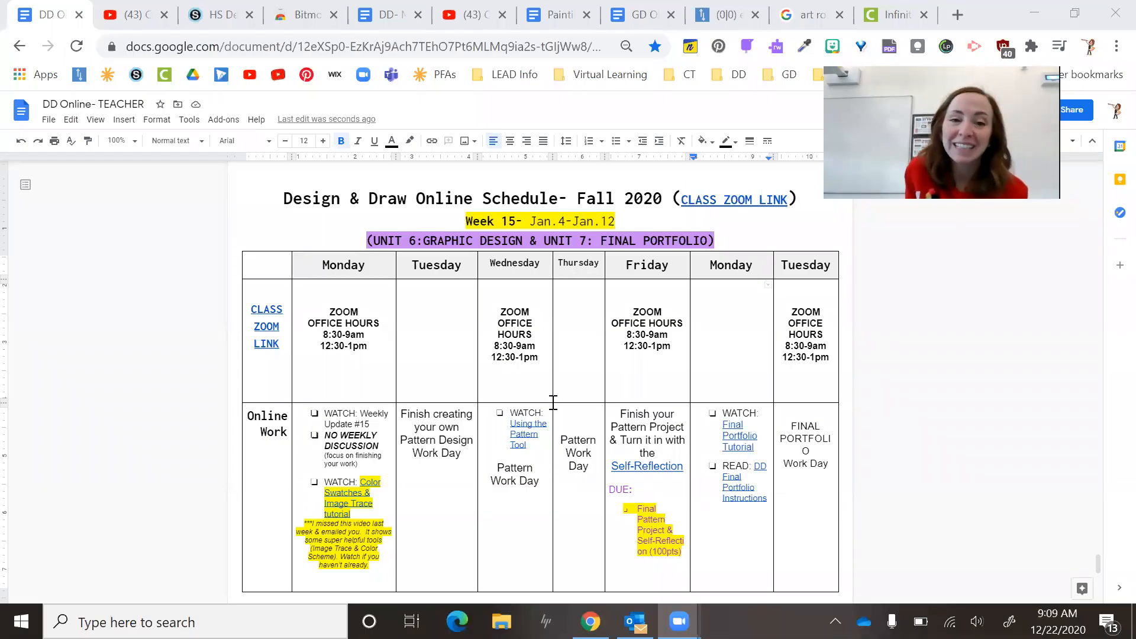
{"action": "mouse_move", "coordinate": [978, 303]}
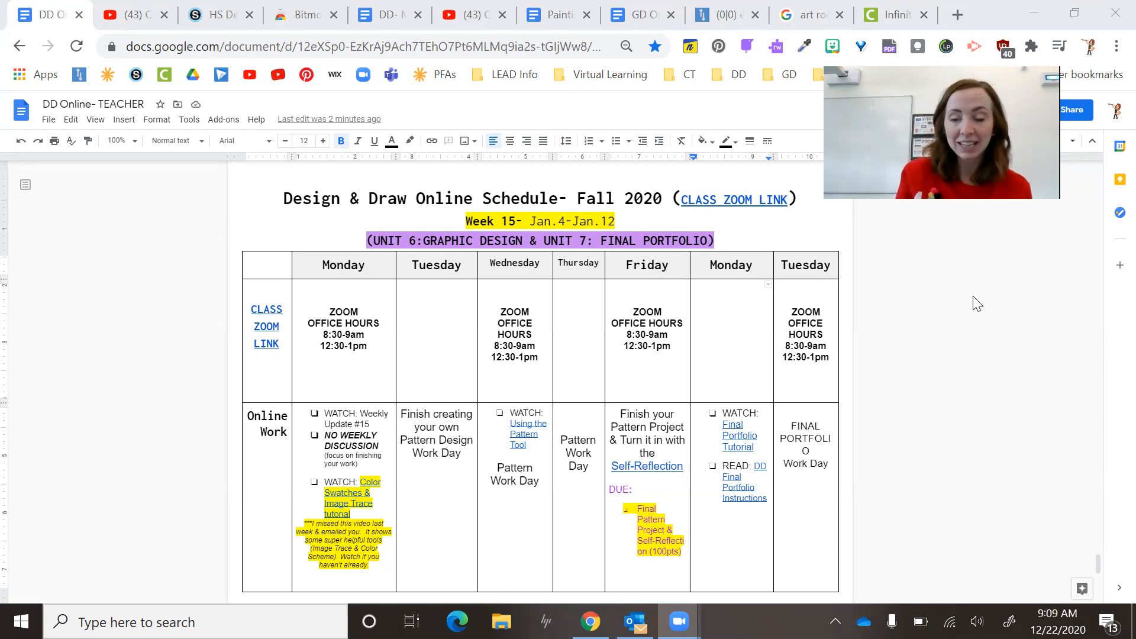
Scroll the schedule document to the Week 14 Graphic Design table for Dec. 16–Dec. 22
{"action": "scroll", "scroll_direction": "down", "scroll_amount": 3}
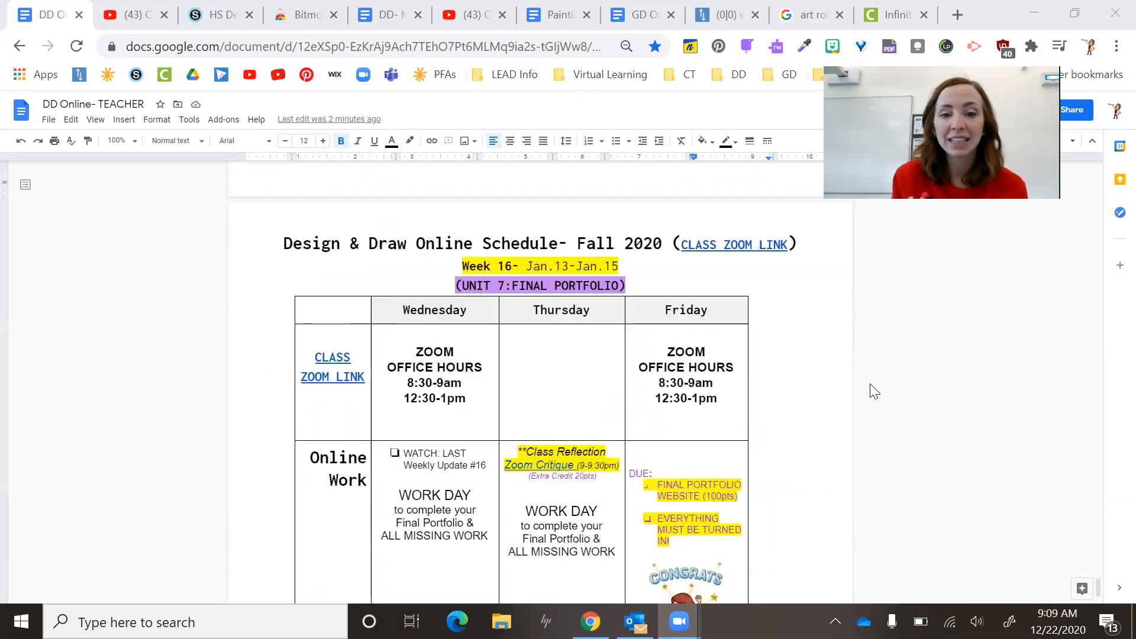
{"action": "scroll", "scroll_direction": "down", "scroll_amount": 3}
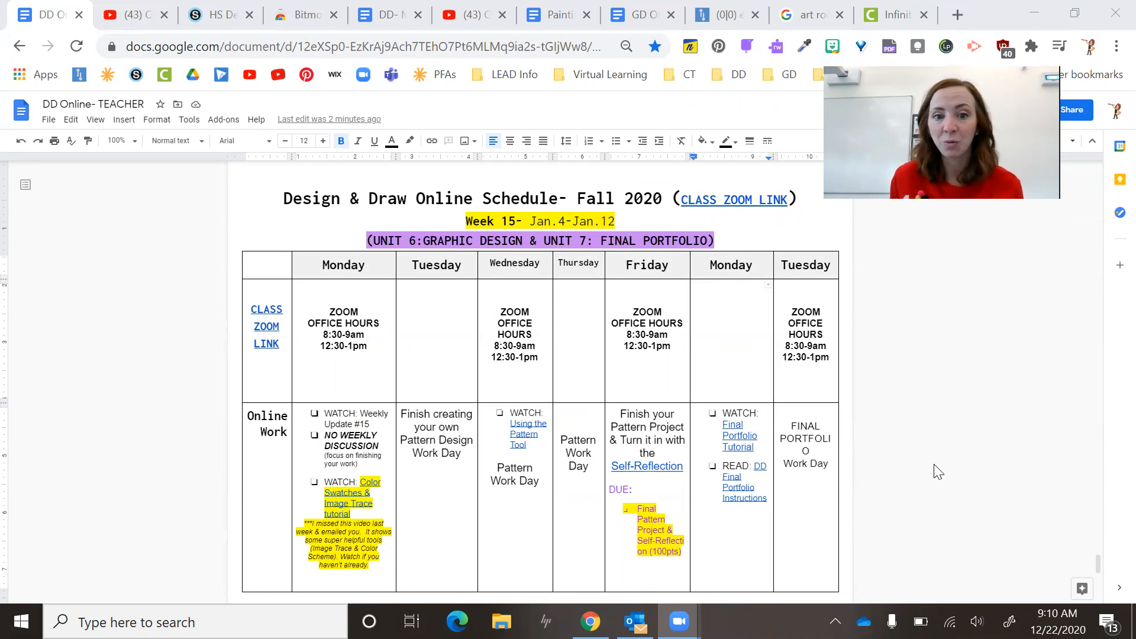
{"action": "mouse_move", "coordinate": [930, 464]}
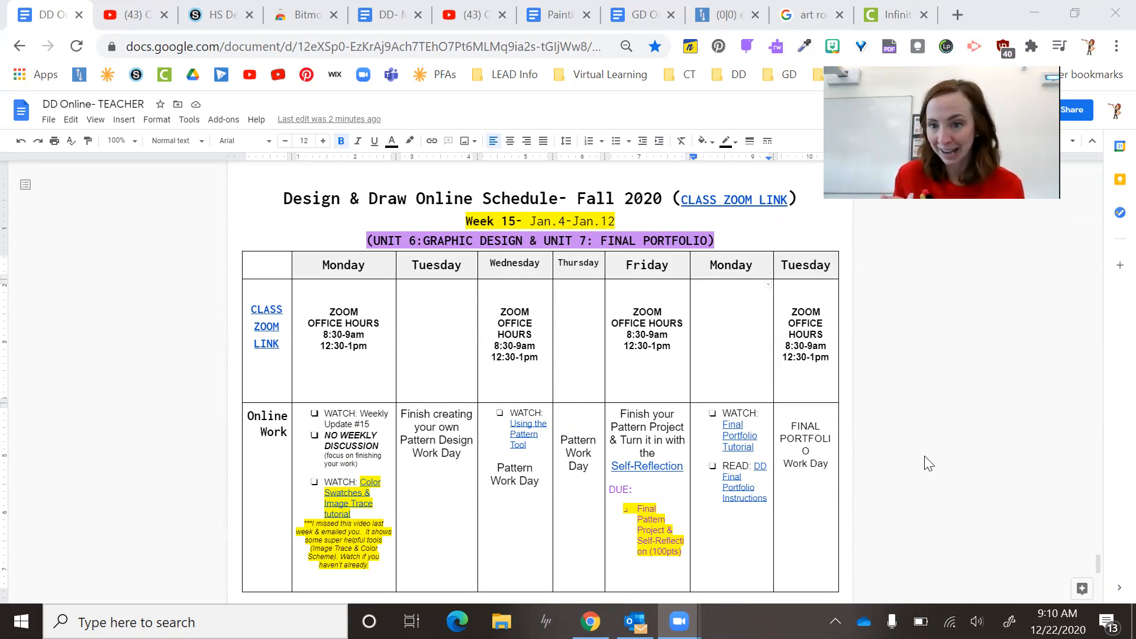
{"action": "scroll", "scroll_direction": "down", "scroll_amount": 3}
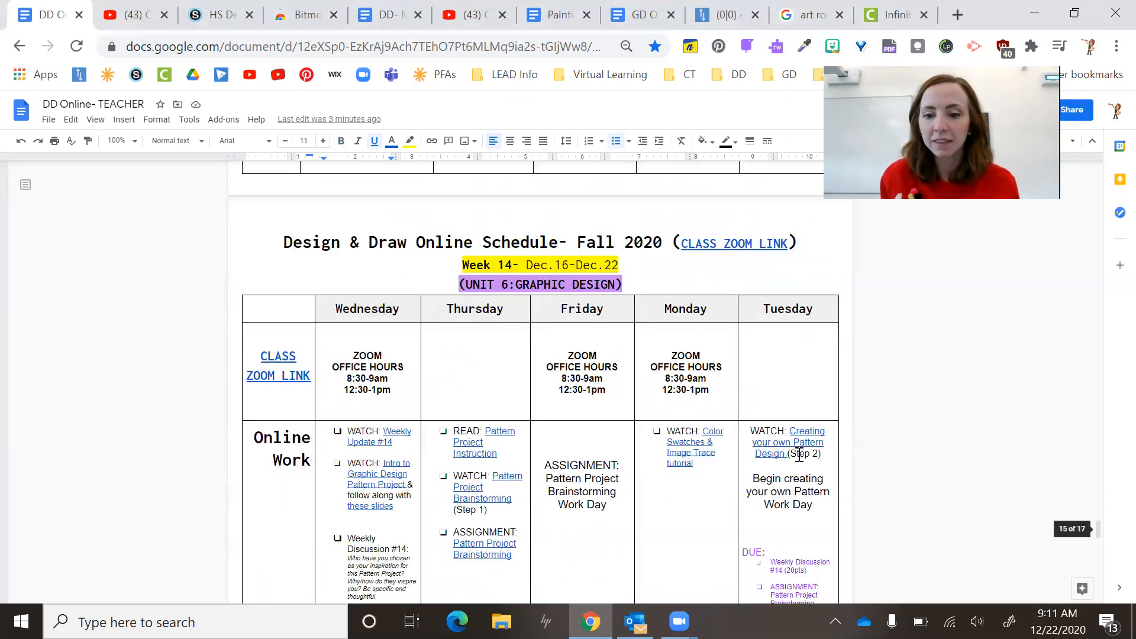
Scroll back to the Week 15 table for Jan. 4–Jan. 12 with the pattern-tool video link
{"action": "scroll", "scroll_direction": "down", "scroll_amount": 3}
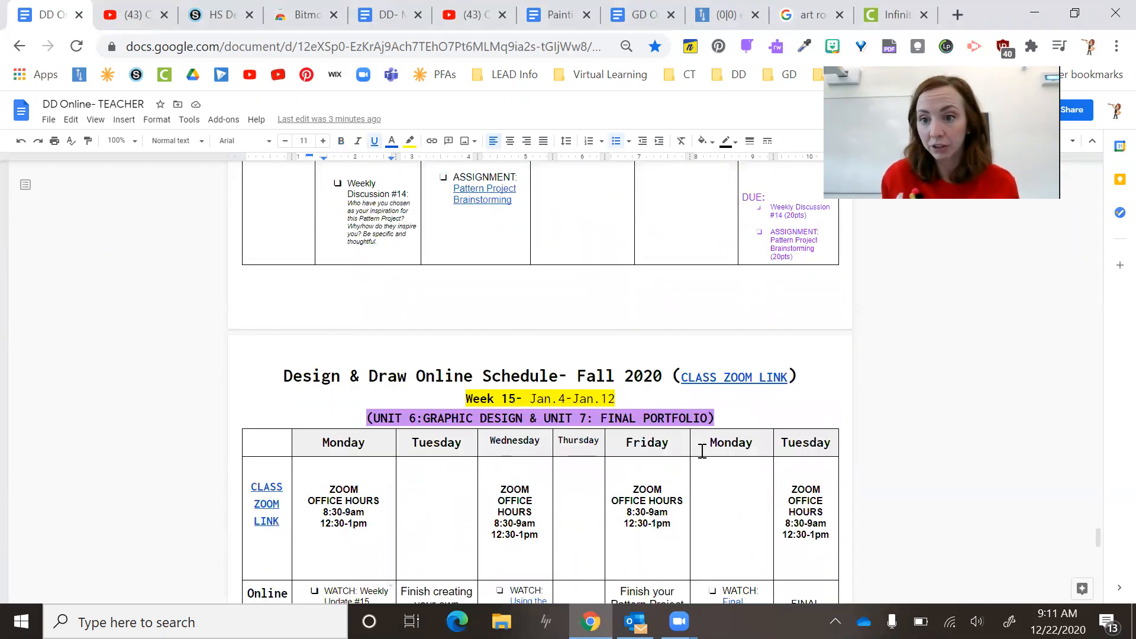
{"action": "scroll", "scroll_direction": "down", "scroll_amount": 3}
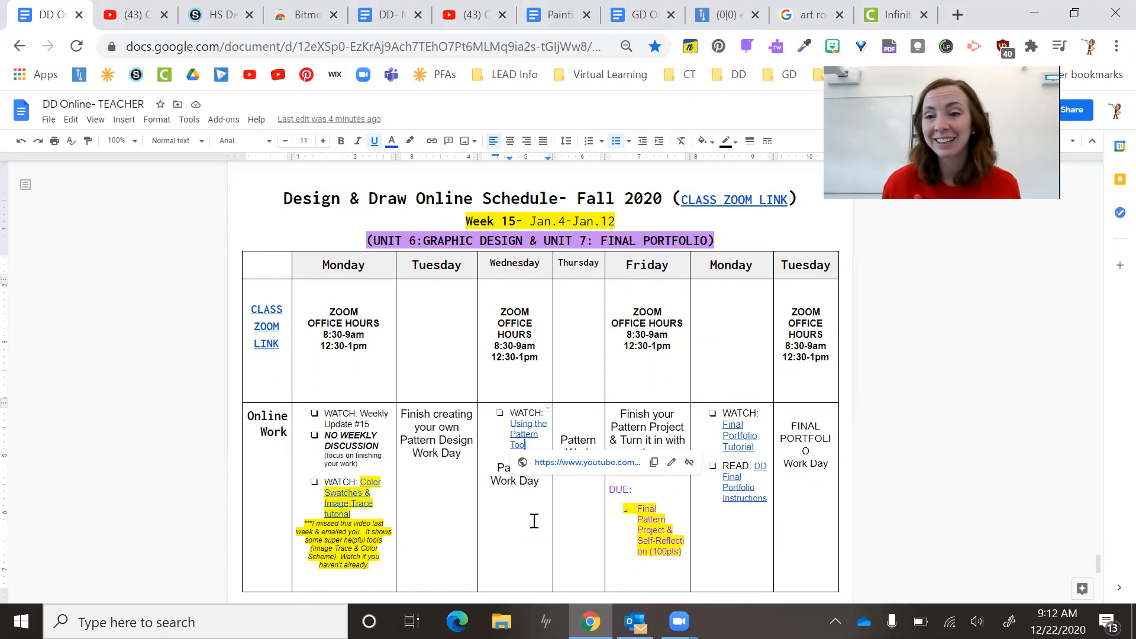
{"action": "mouse_move", "coordinate": [567, 476]}
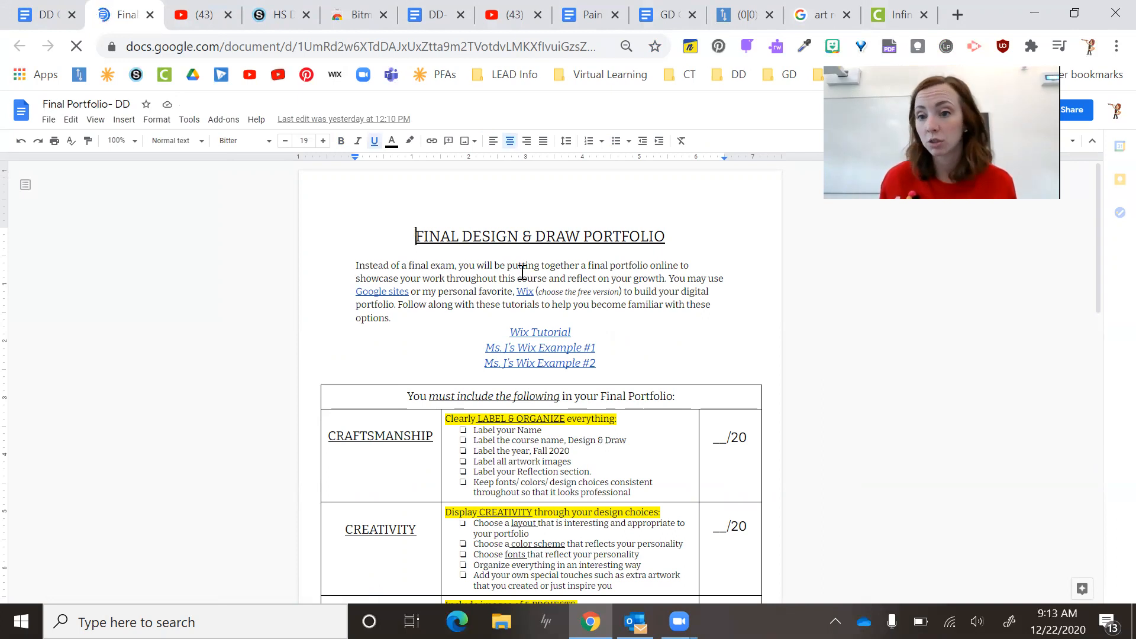
Scroll through the Final Portfolio rubric table and back up to Ms. J's Wix Example #1 link
{"action": "scroll", "scroll_direction": "down", "scroll_amount": 3}
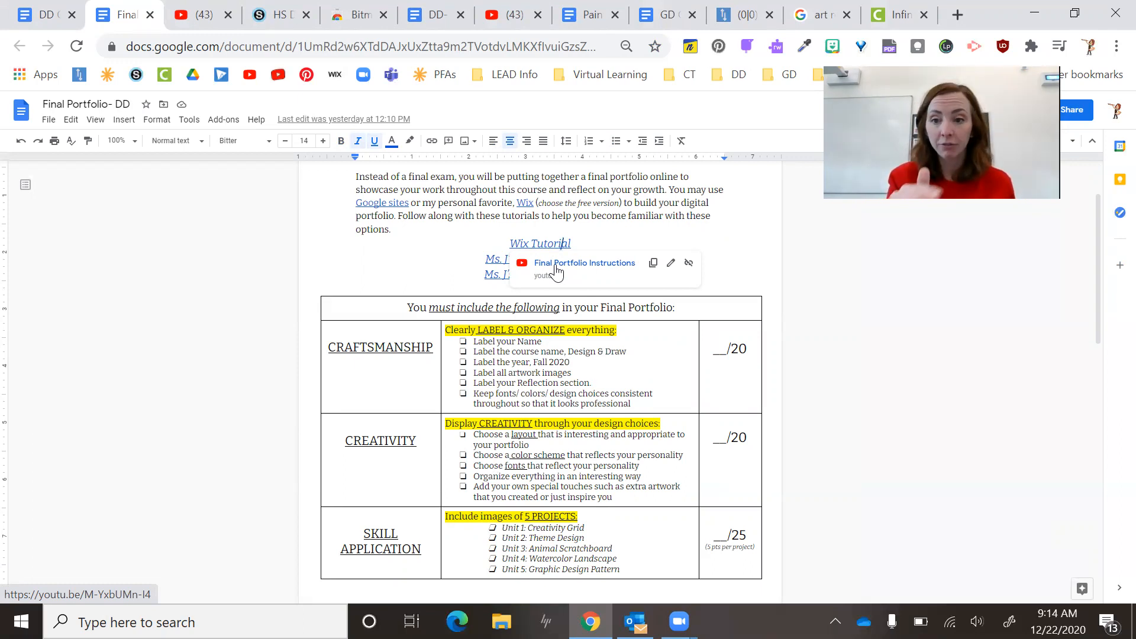
{"action": "scroll", "scroll_direction": "down", "scroll_amount": 3}
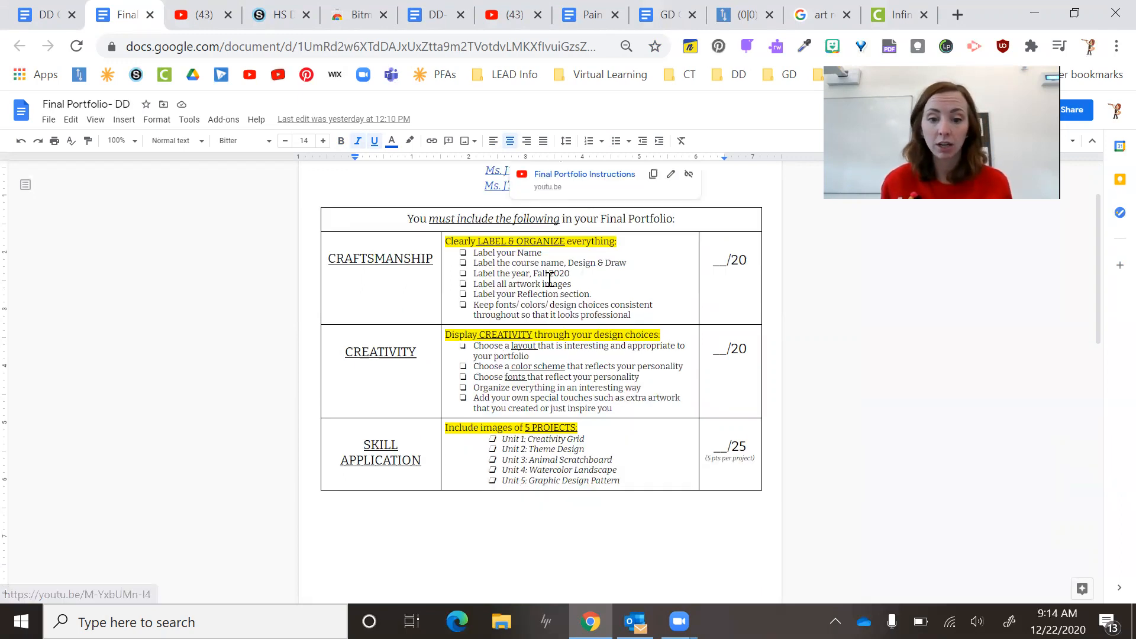
{"action": "scroll", "scroll_direction": "down", "scroll_amount": 3}
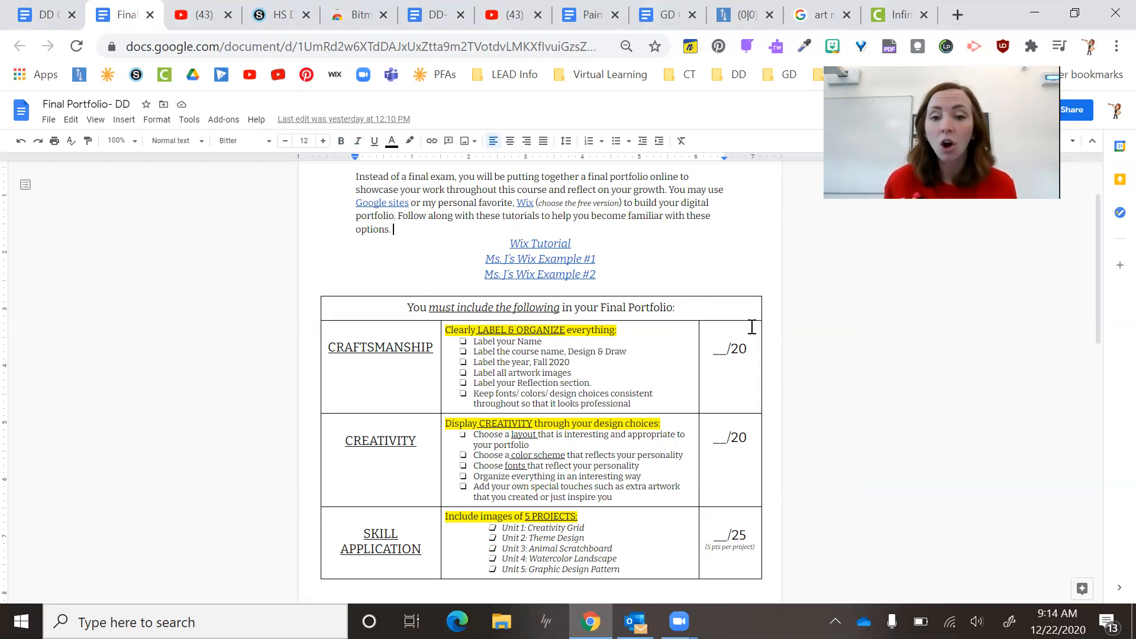
{"action": "scroll", "scroll_direction": "down", "scroll_amount": 3}
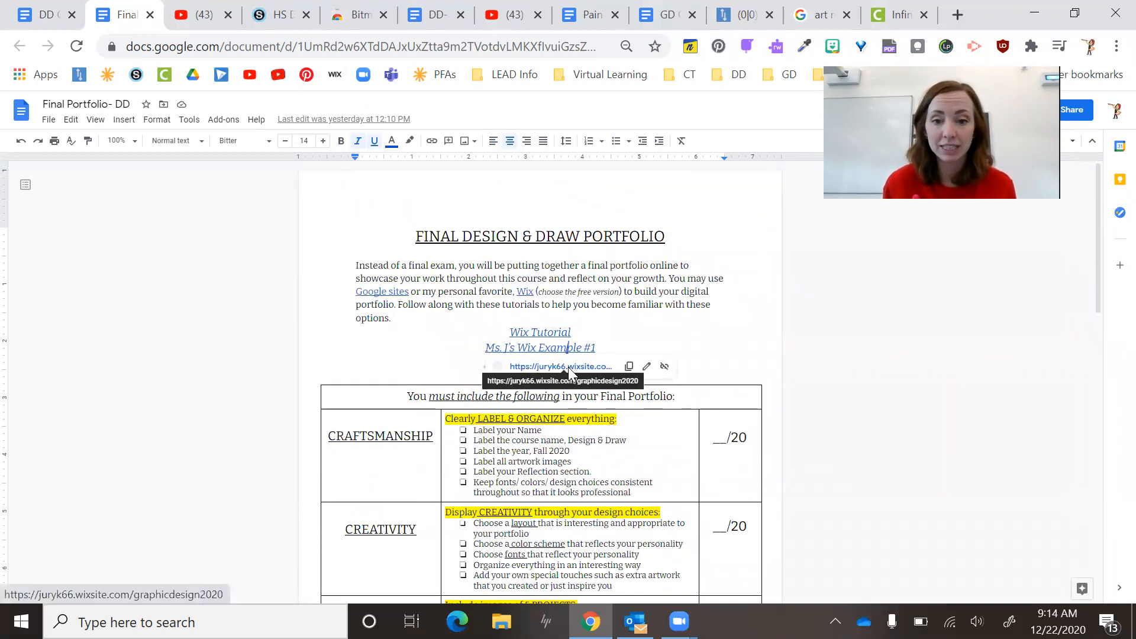
Open Ms. J's Wix Example #1 site and scroll through its Artist Reflection section
{"action": "left_click", "coordinate": [560, 367]}
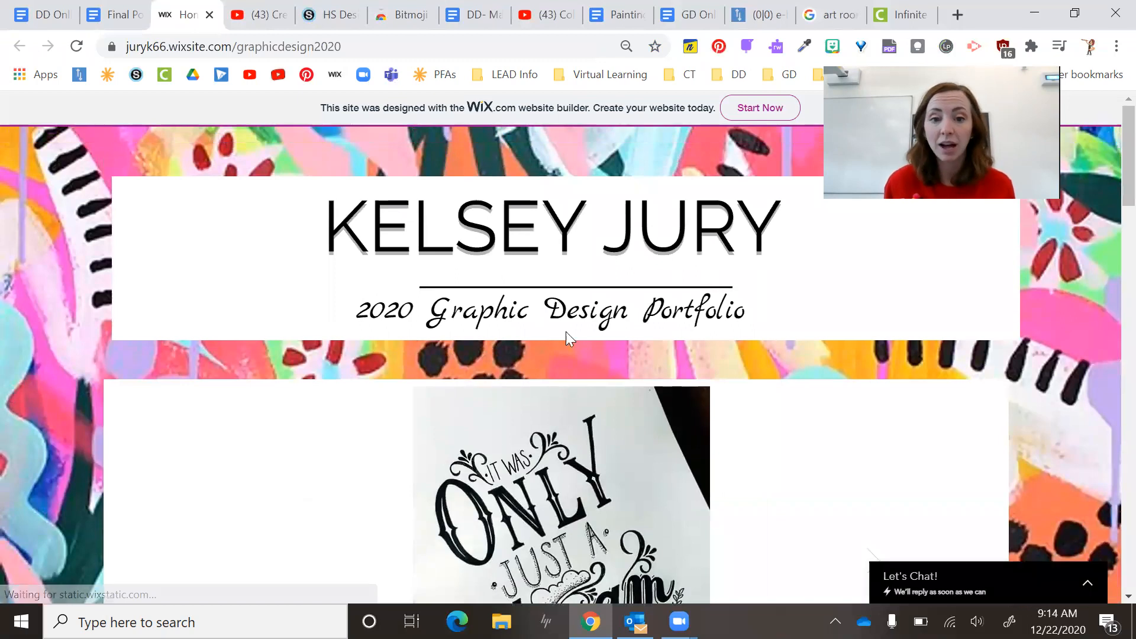
{"action": "scroll", "scroll_direction": "down", "scroll_amount": 3}
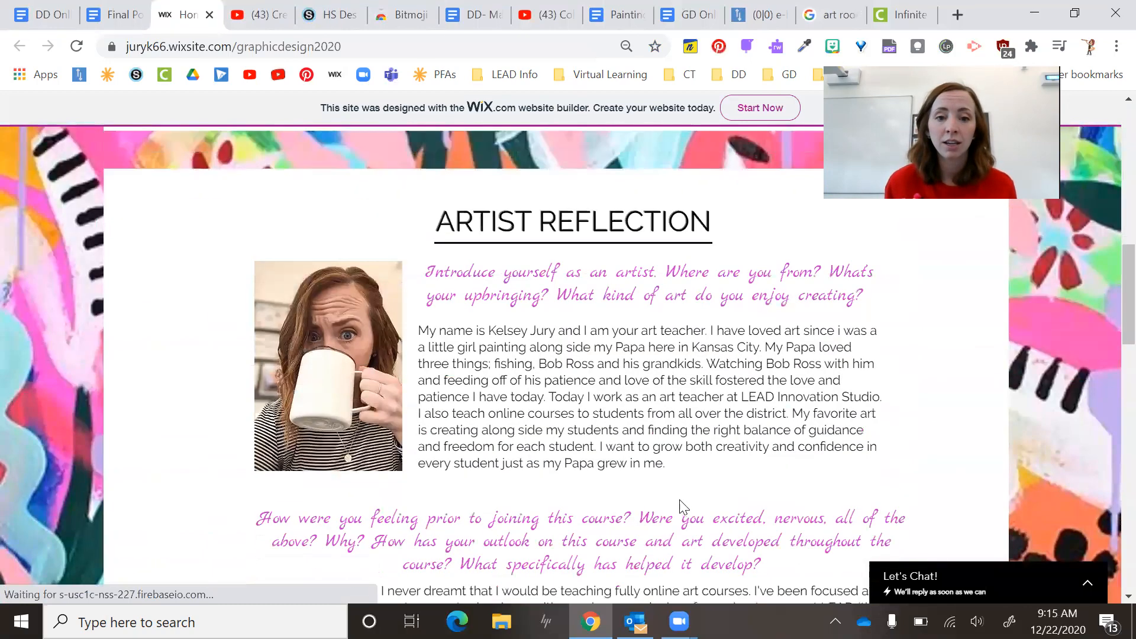
{"action": "scroll", "scroll_direction": "down", "scroll_amount": 3}
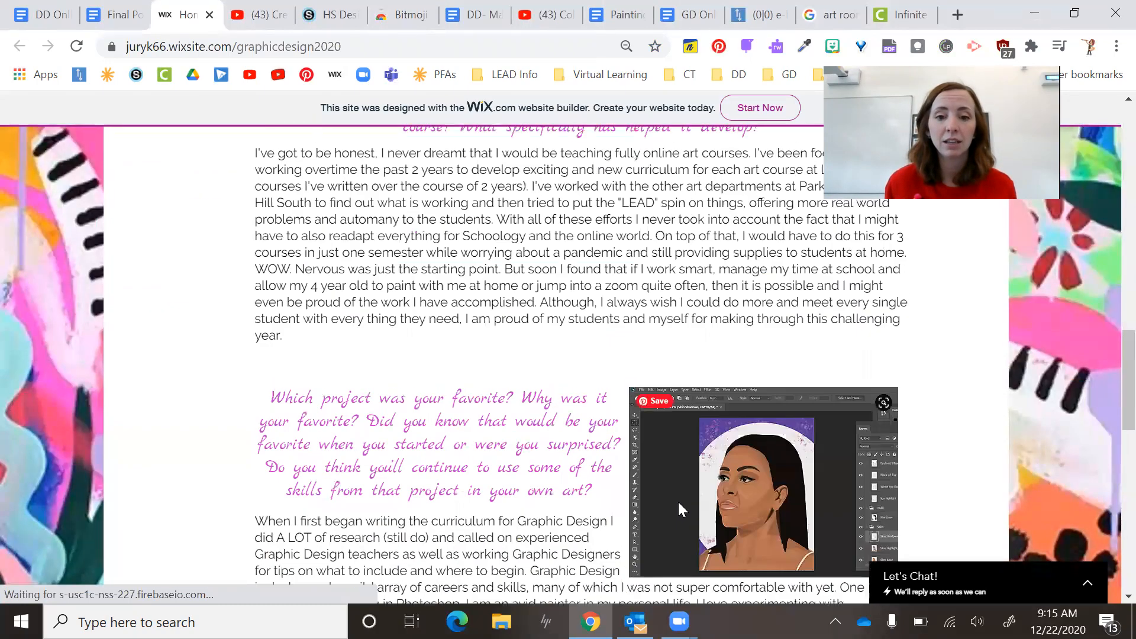
{"action": "scroll", "scroll_direction": "up", "scroll_amount": 3}
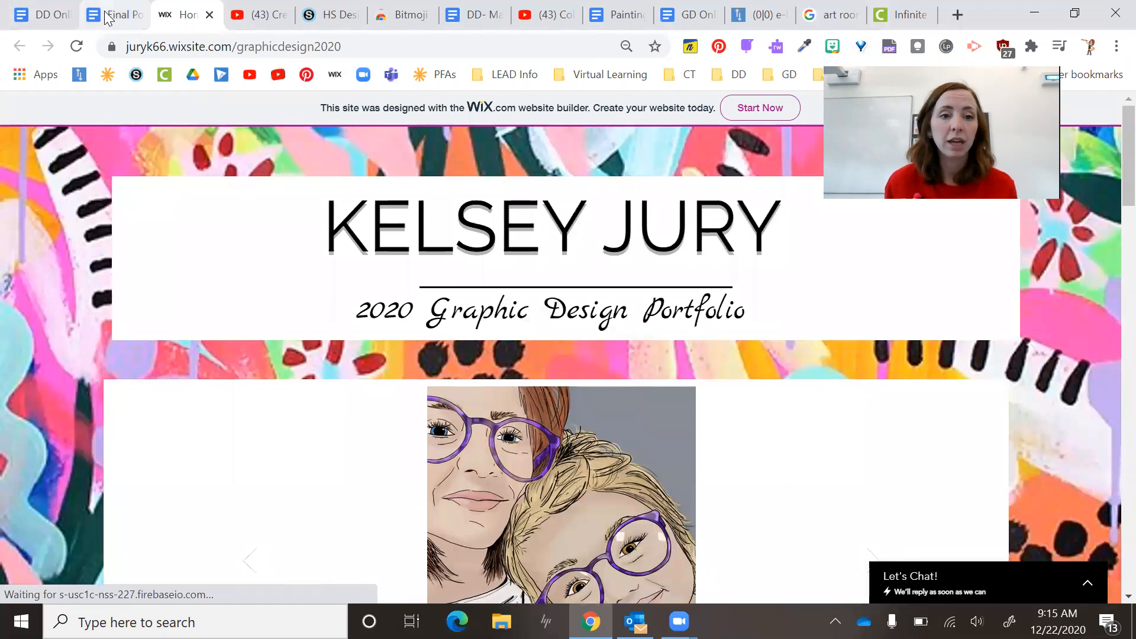
Open the second Wix example, the 2020 Design & Draw Portfolio, and view its reflection and Artwork pages
{"action": "left_click", "coordinate": [114, 14]}
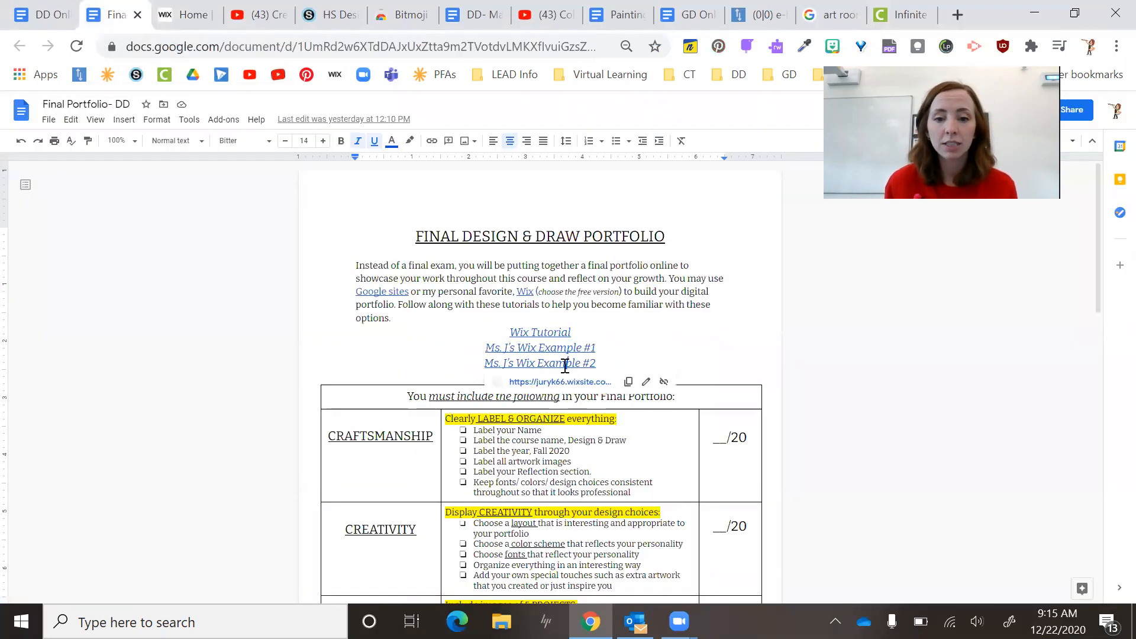
{"action": "left_click", "coordinate": [560, 382]}
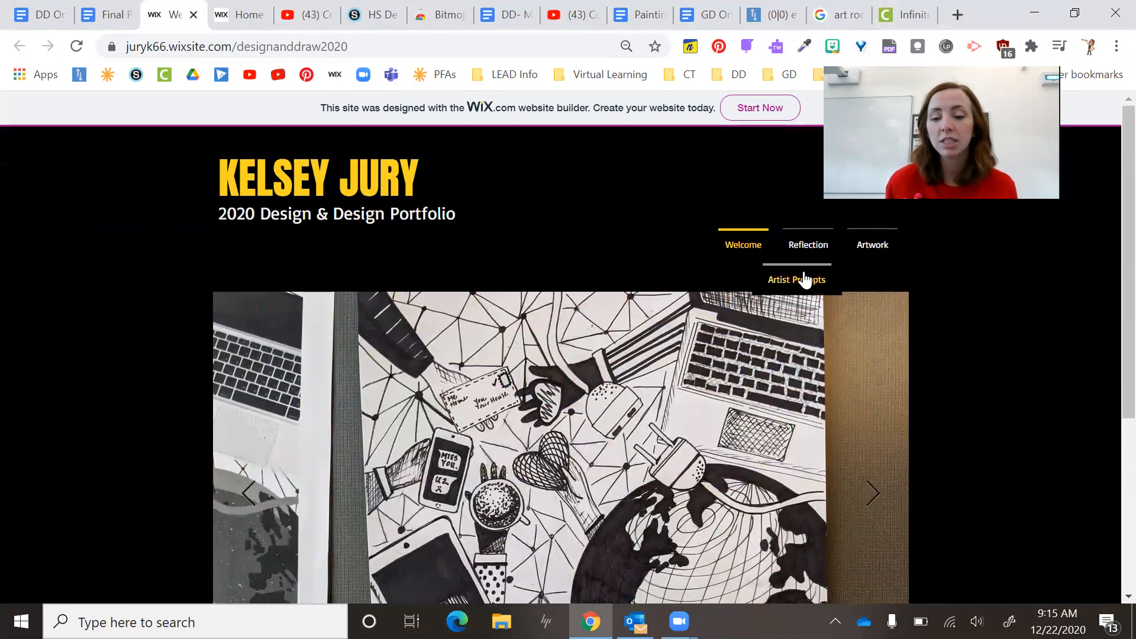
{"action": "left_click", "coordinate": [796, 280]}
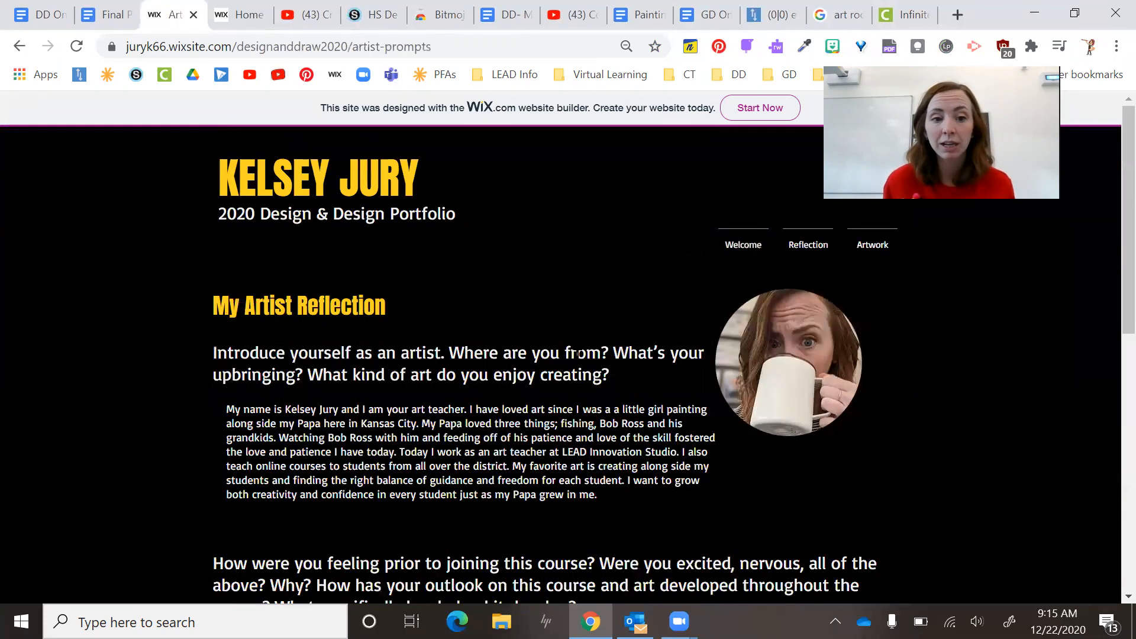
{"action": "scroll", "scroll_direction": "down", "scroll_amount": 3}
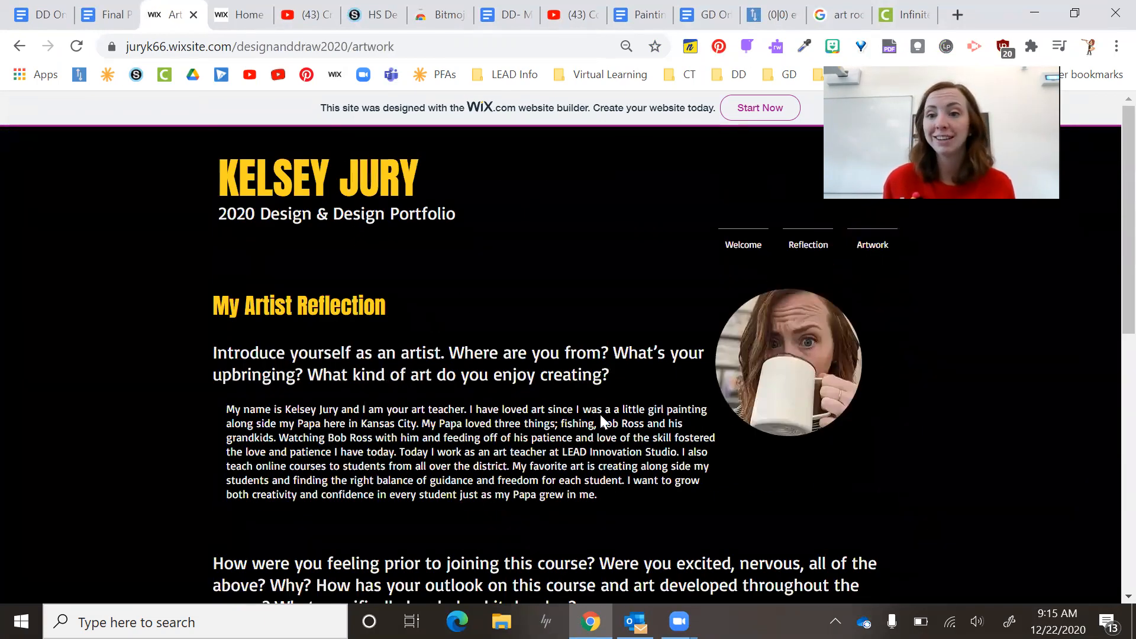
{"action": "left_click", "coordinate": [873, 245]}
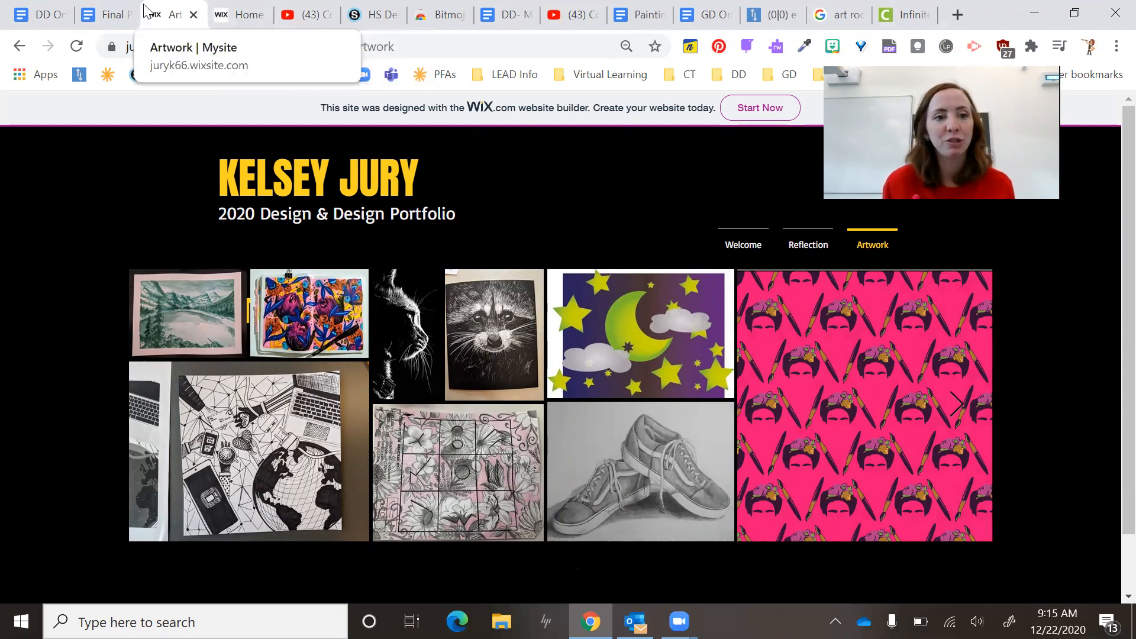
{"action": "mouse_move", "coordinate": [407, 362]}
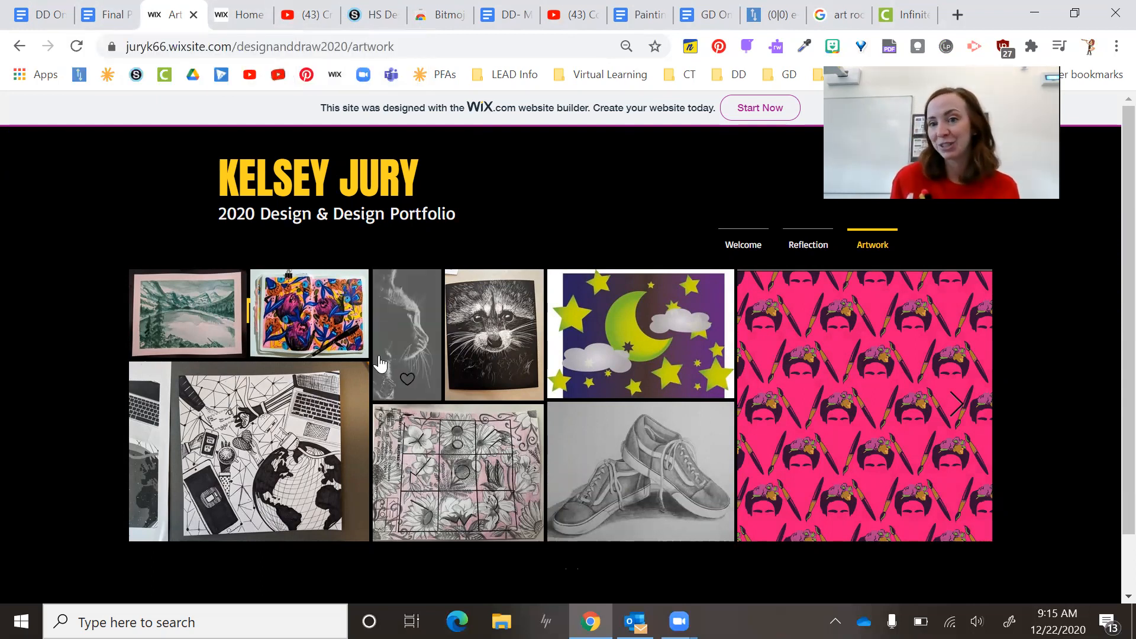
{"action": "mouse_move", "coordinate": [263, 112]}
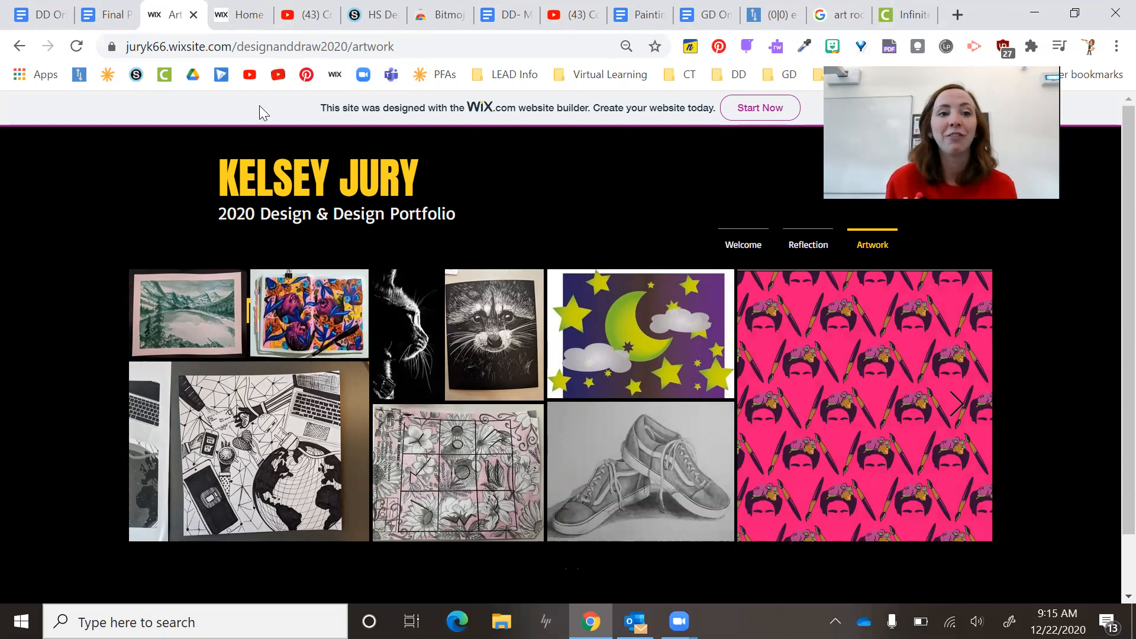
Revisit the Week 16 final-portfolio schedule, then switch to the Schoology Design and Drawing materials
{"action": "left_click", "coordinate": [39, 14]}
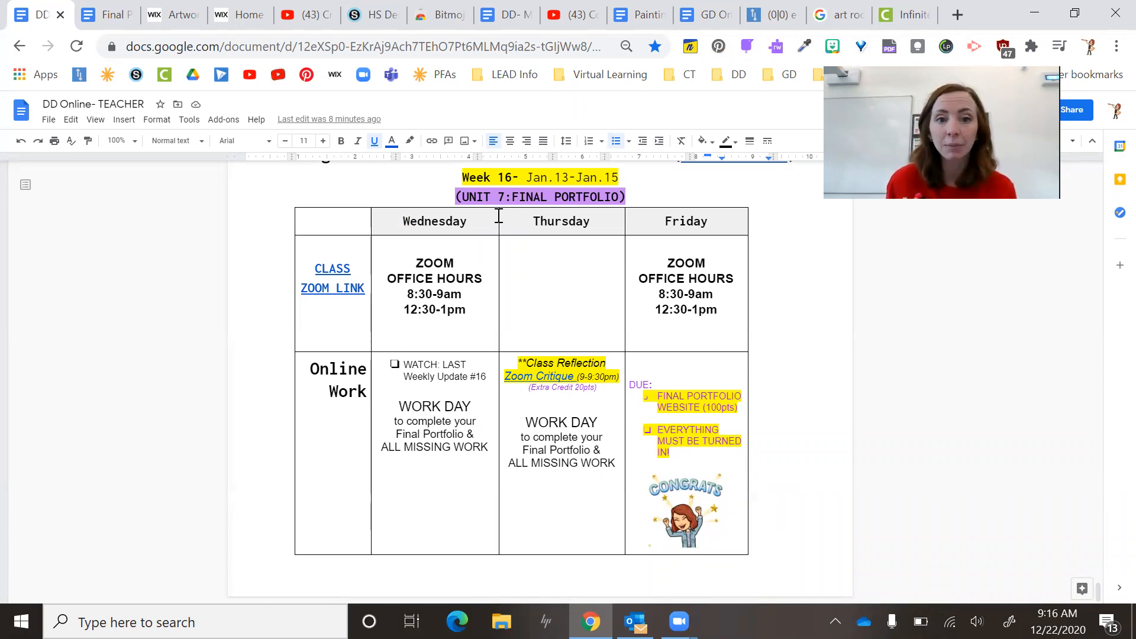
{"action": "left_click", "coordinate": [372, 14]}
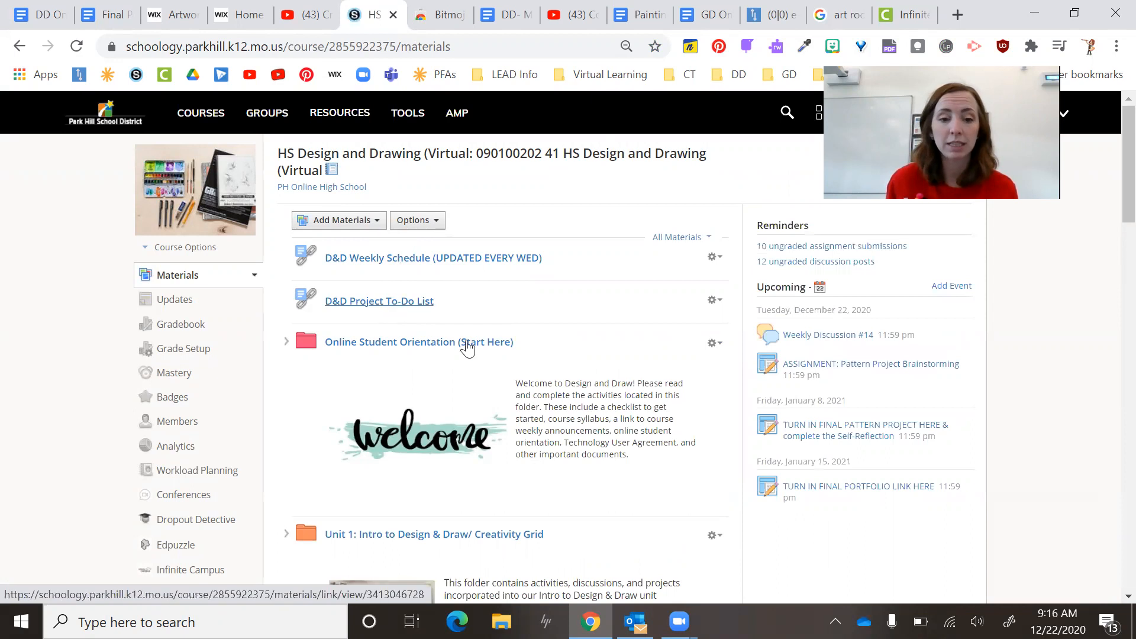
Open the D&D Project To-Do List and scroll through it to Units 5–6
{"action": "left_click", "coordinate": [378, 301]}
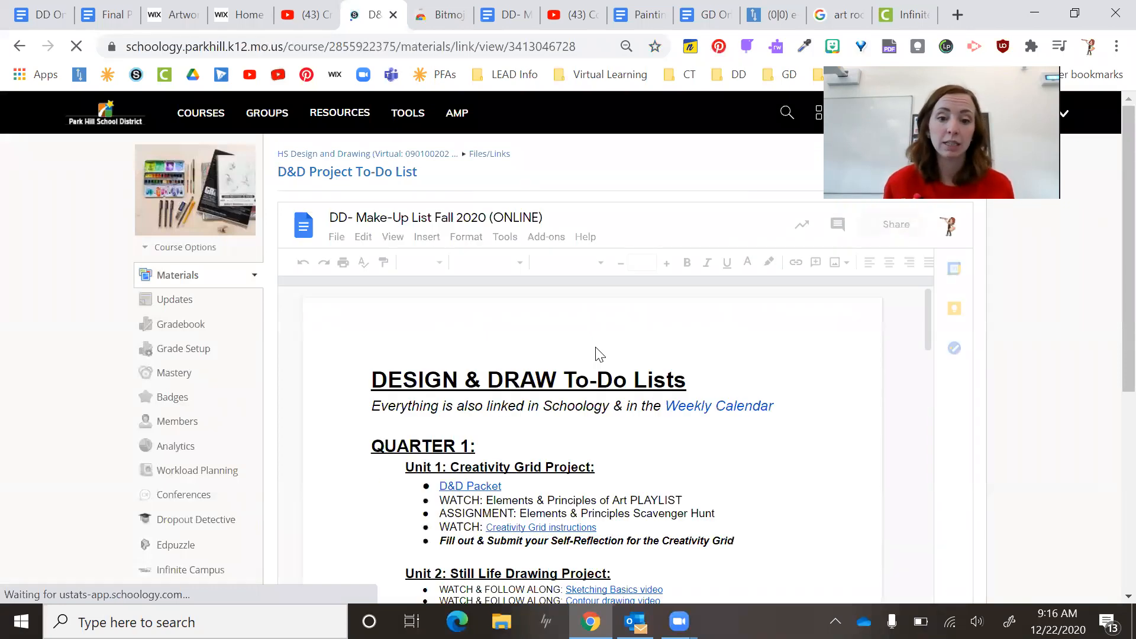
{"action": "scroll", "scroll_direction": "down", "scroll_amount": 3}
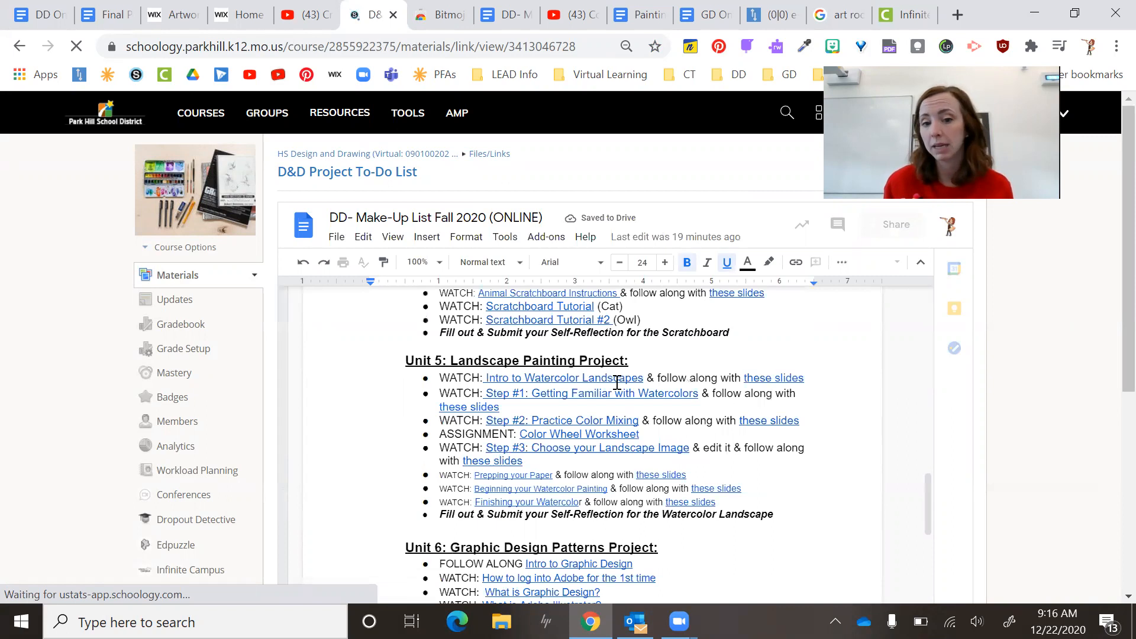
{"action": "scroll", "scroll_direction": "down", "scroll_amount": 3}
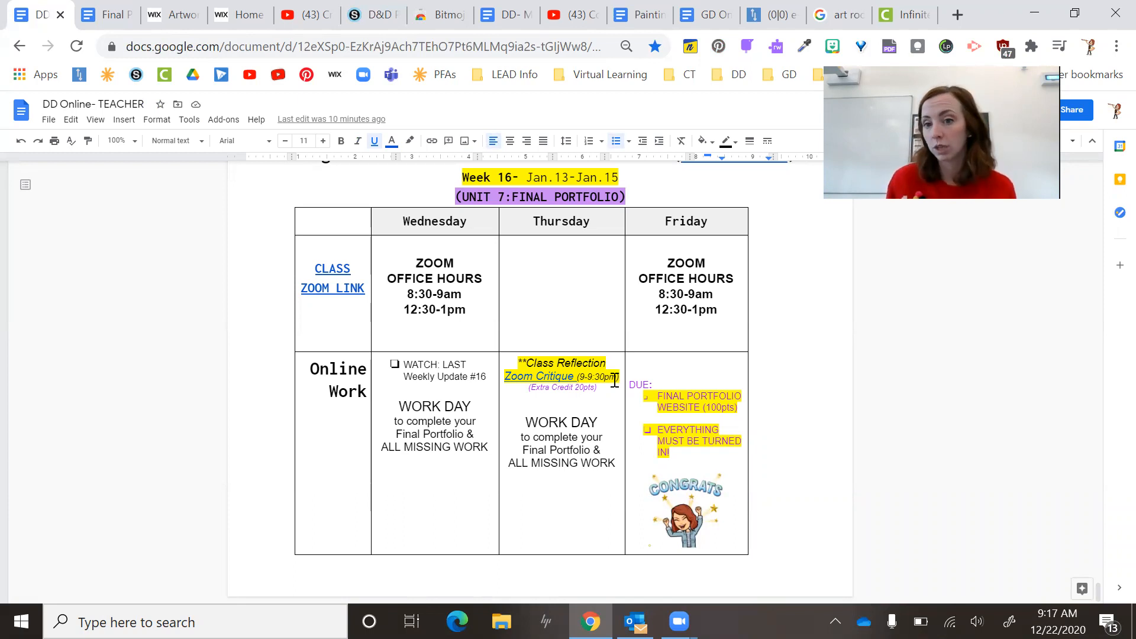
Scroll the D&D Project To-Do List to the Unit 6 graphic design pattern tasks
{"action": "scroll", "scroll_direction": "down", "scroll_amount": 3}
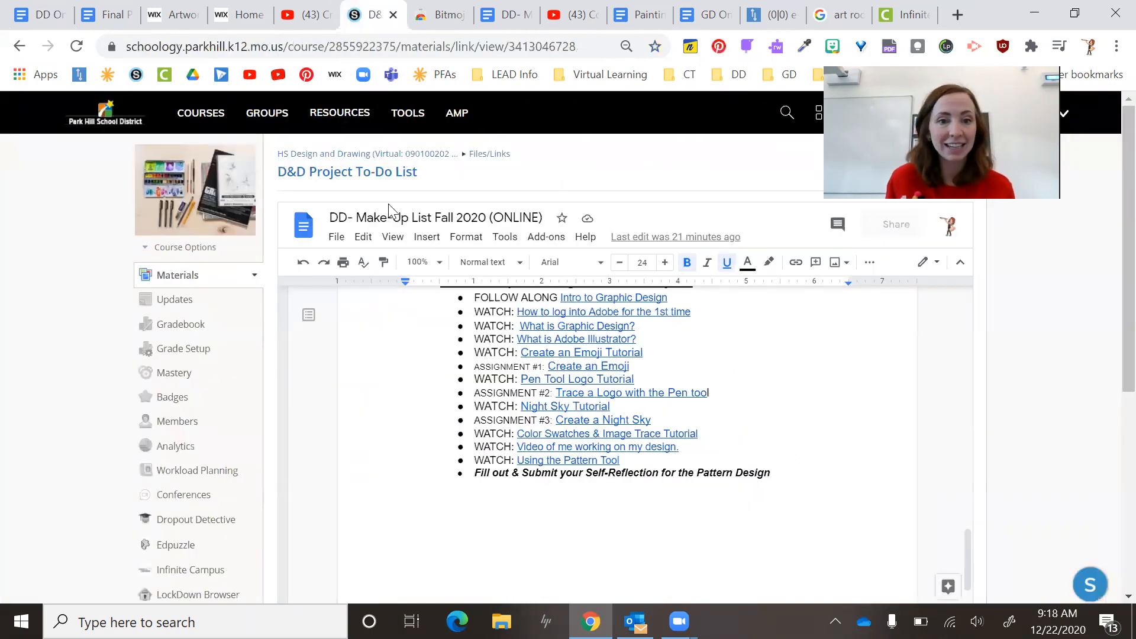
Return to course materials, open Unit 6 Pattern Project Instructions, and scroll toward Final Portfolio Website
{"action": "left_click", "coordinate": [576, 326]}
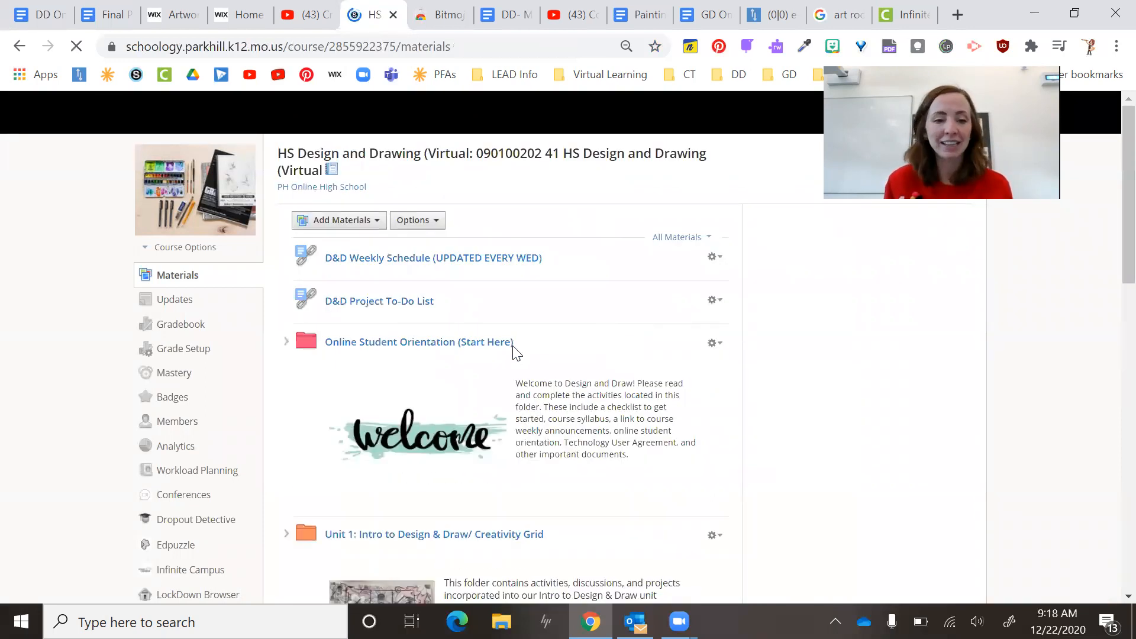
{"action": "scroll", "scroll_direction": "down", "scroll_amount": 3}
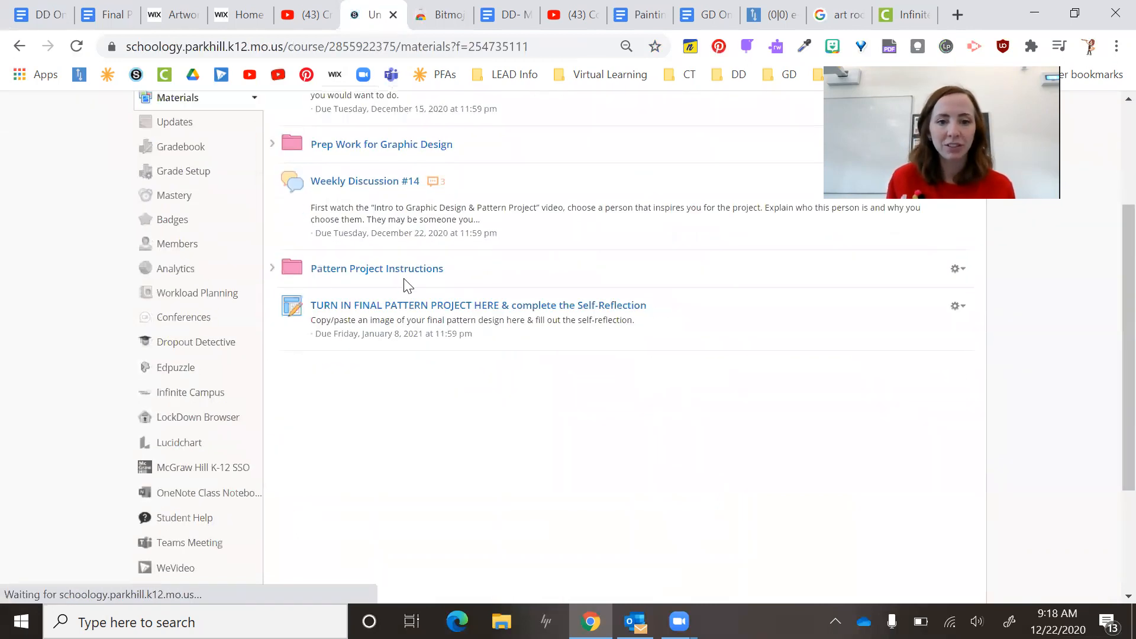
{"action": "left_click", "coordinate": [376, 268]}
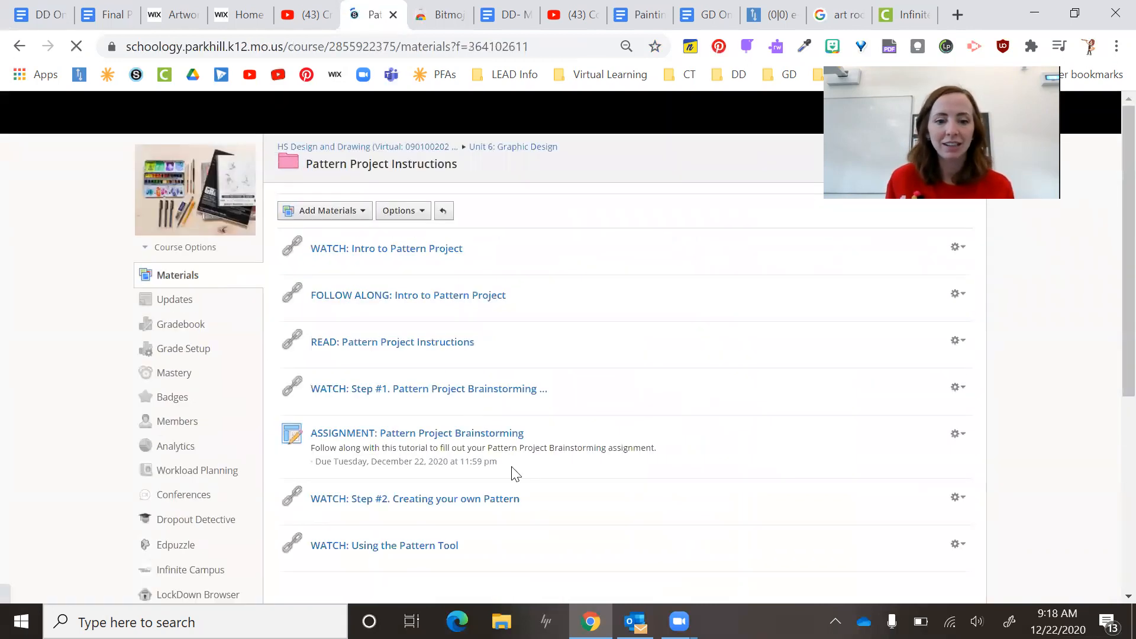
{"action": "scroll", "scroll_direction": "down", "scroll_amount": 3}
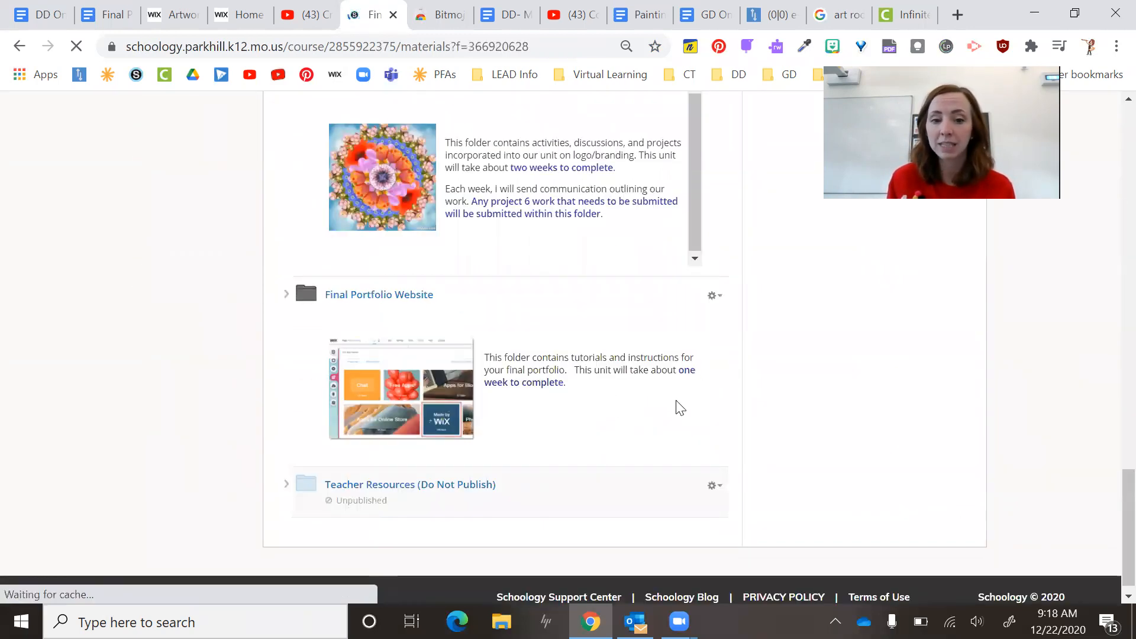
Open the Final Portfolio Website folder with instructions, tutorial and turn-in link due January 15, 2021
{"action": "left_click", "coordinate": [378, 294]}
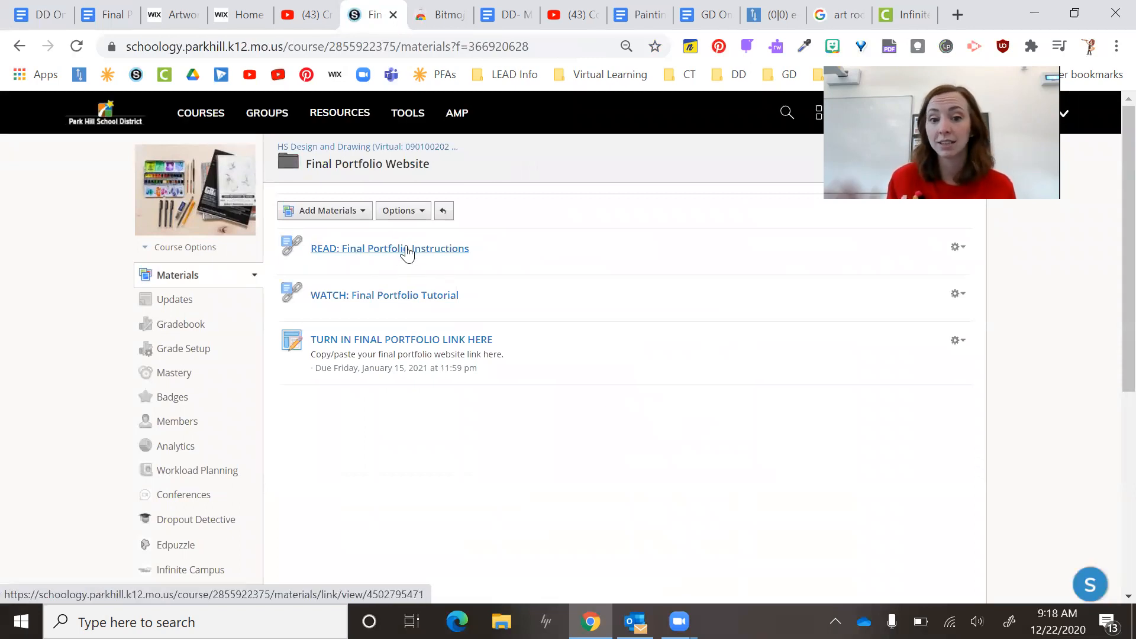
{"action": "mouse_move", "coordinate": [390, 248]}
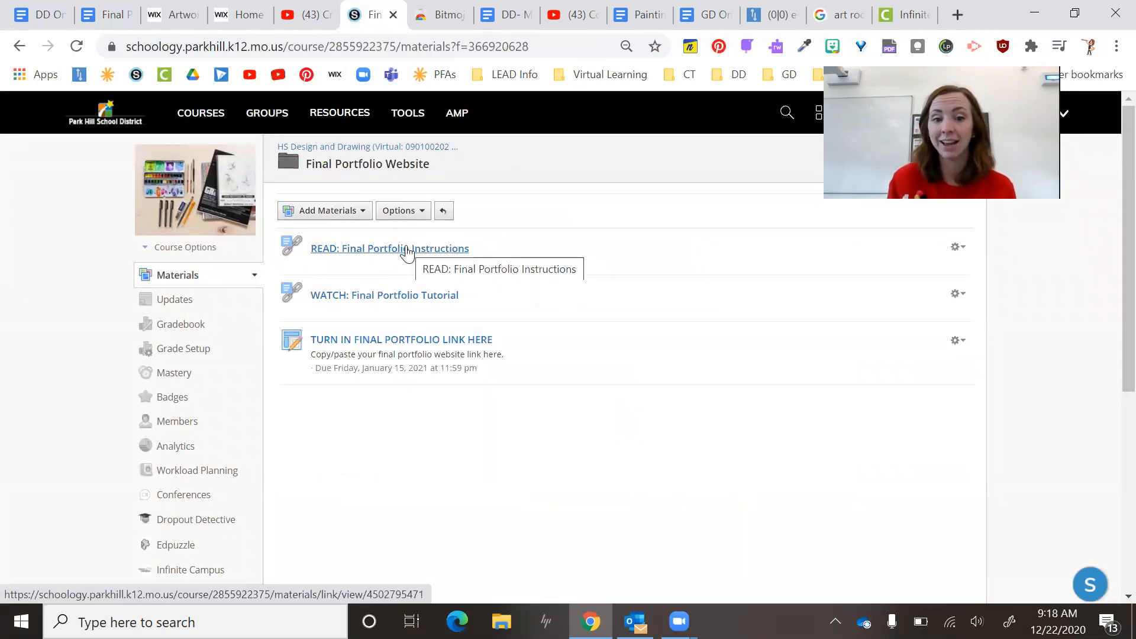
{"action": "mouse_move", "coordinate": [384, 295]}
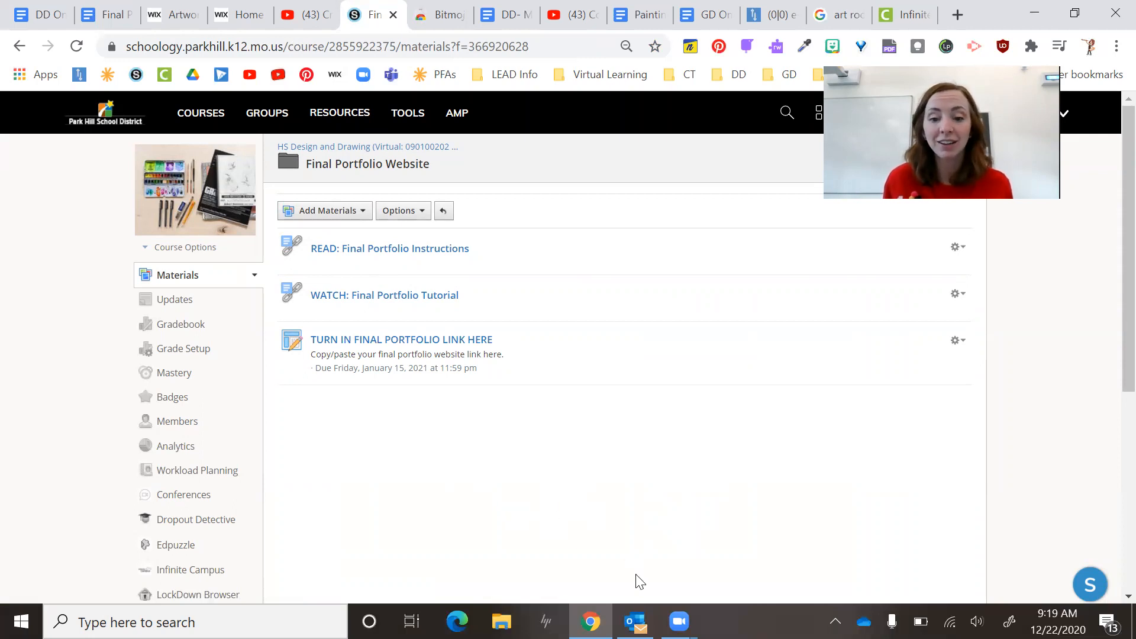
{"action": "mouse_move", "coordinate": [640, 511]}
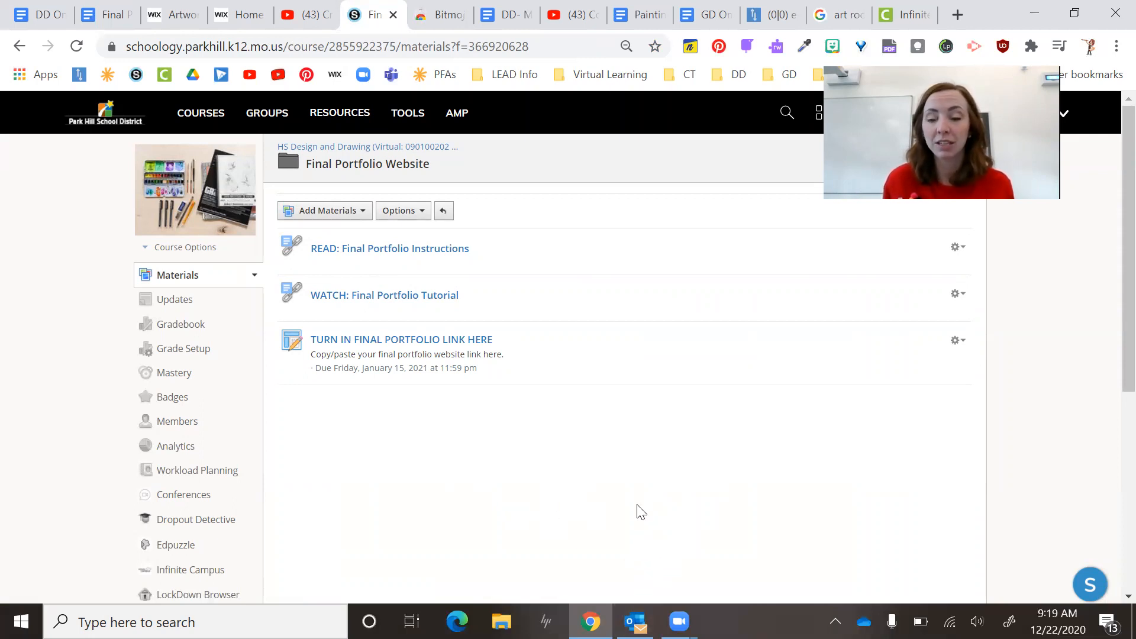
{"action": "mouse_move", "coordinate": [654, 458]}
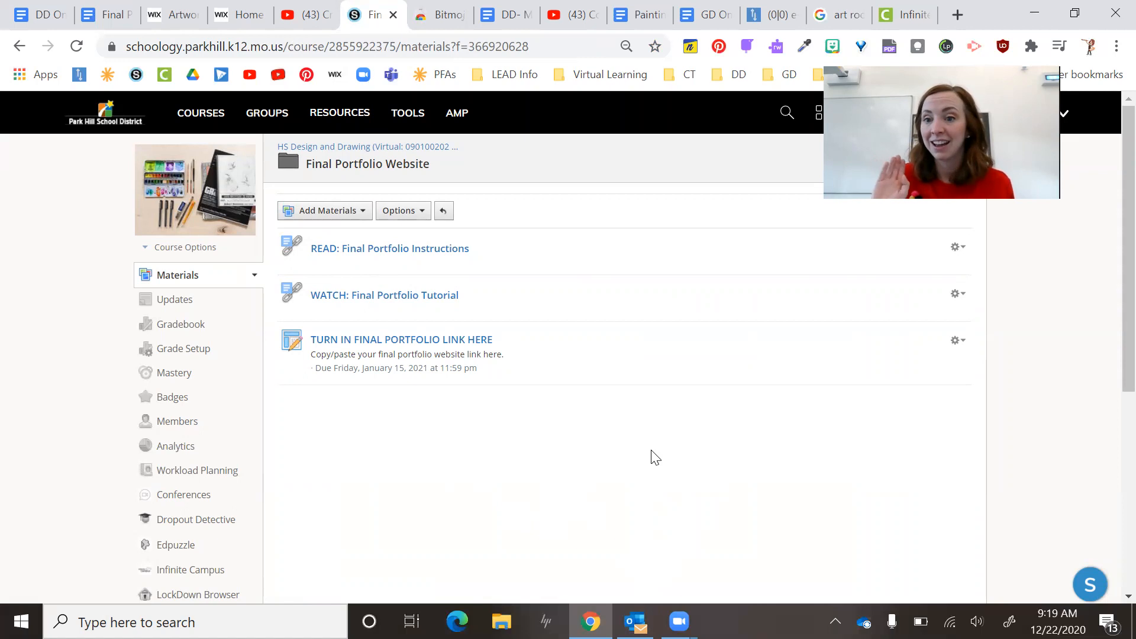
{"action": "mouse_move", "coordinate": [646, 516]}
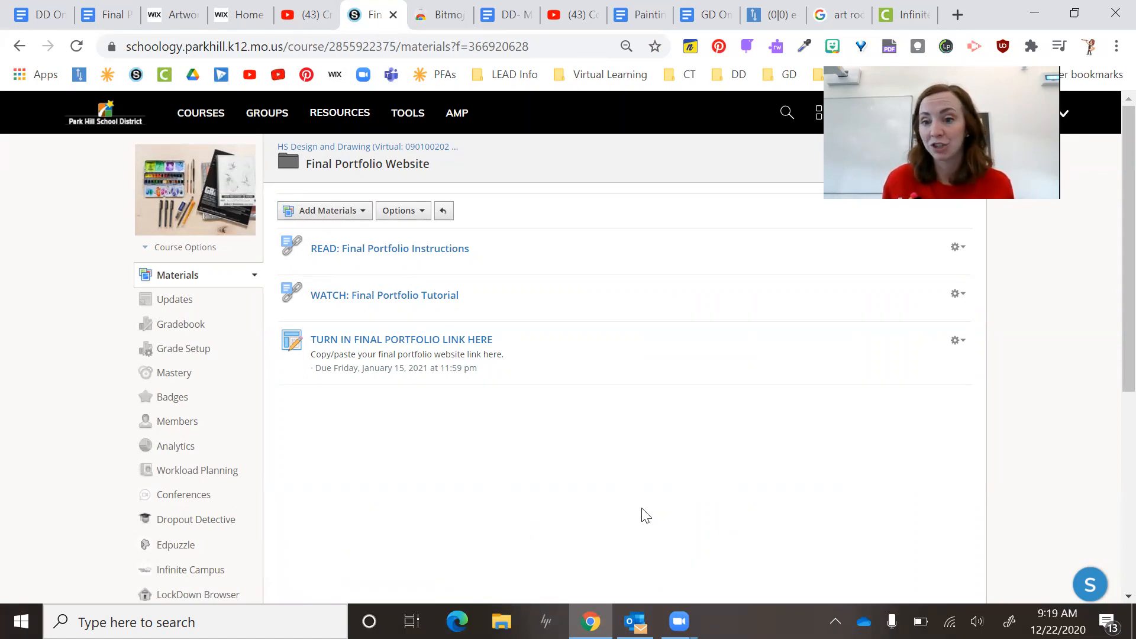